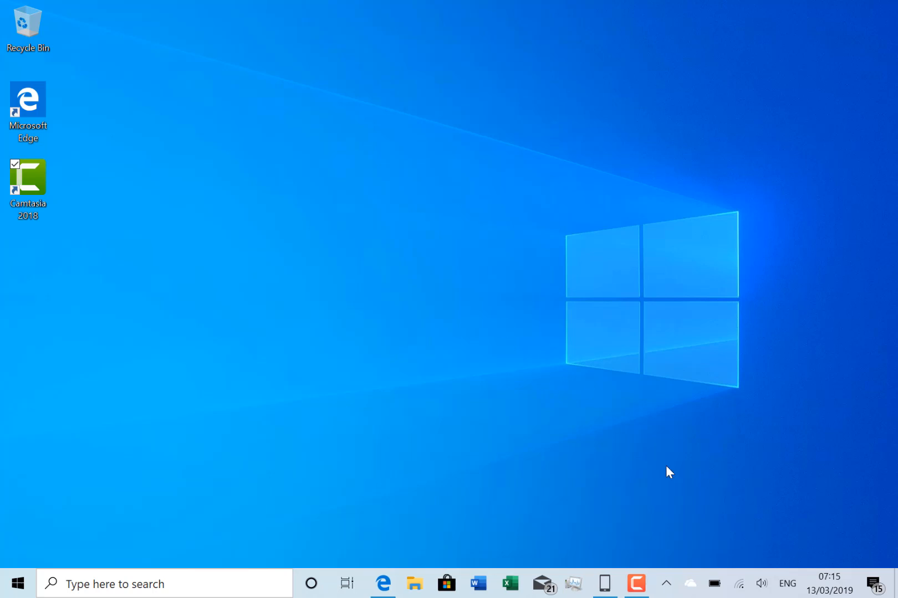
pyautogui.moveTo(781, 545)
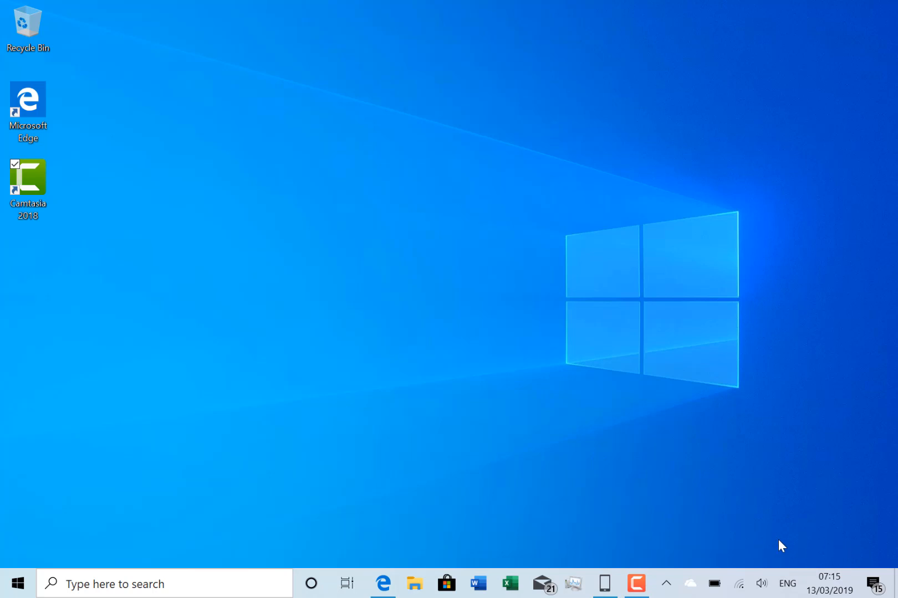
pyautogui.moveTo(543, 454)
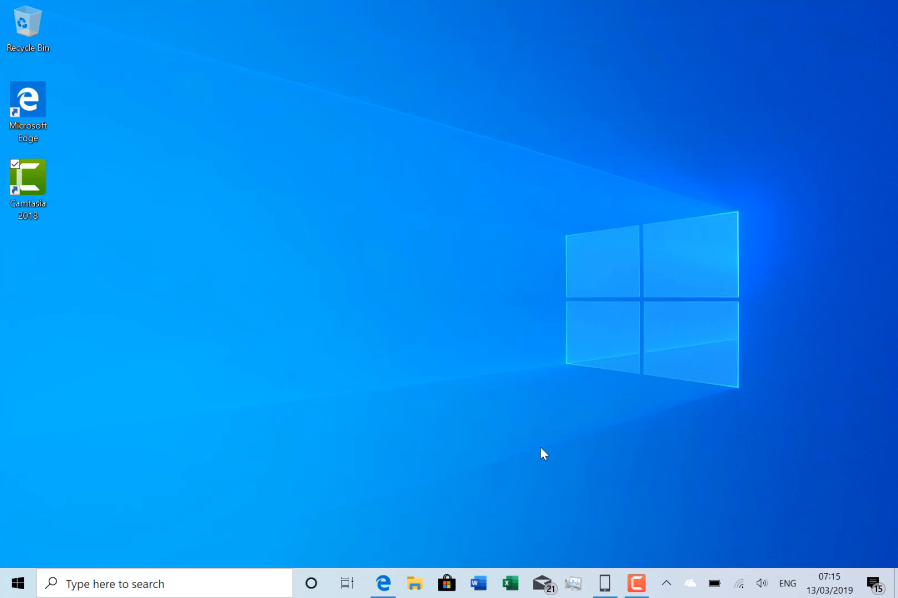
pyautogui.moveTo(259, 291)
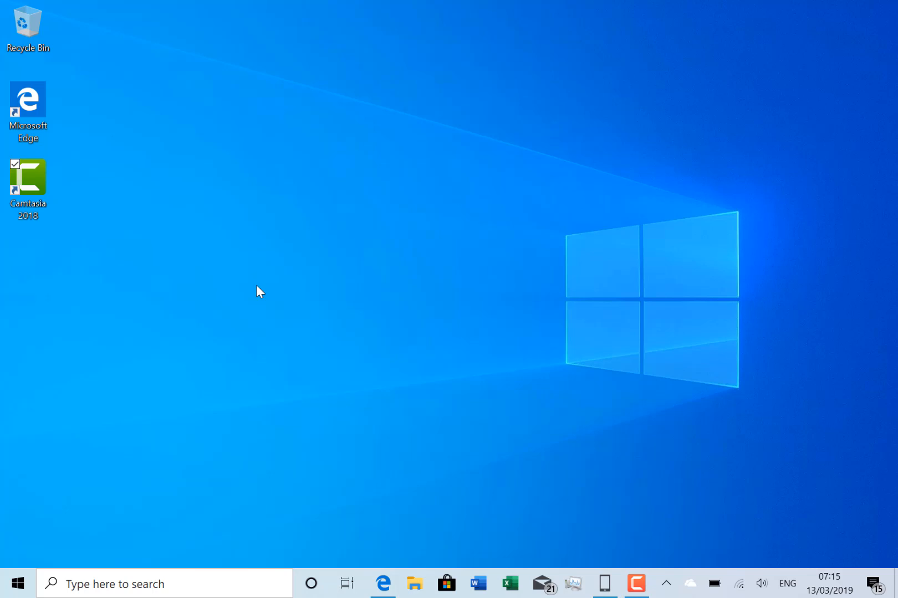
pyautogui.moveTo(526, 469)
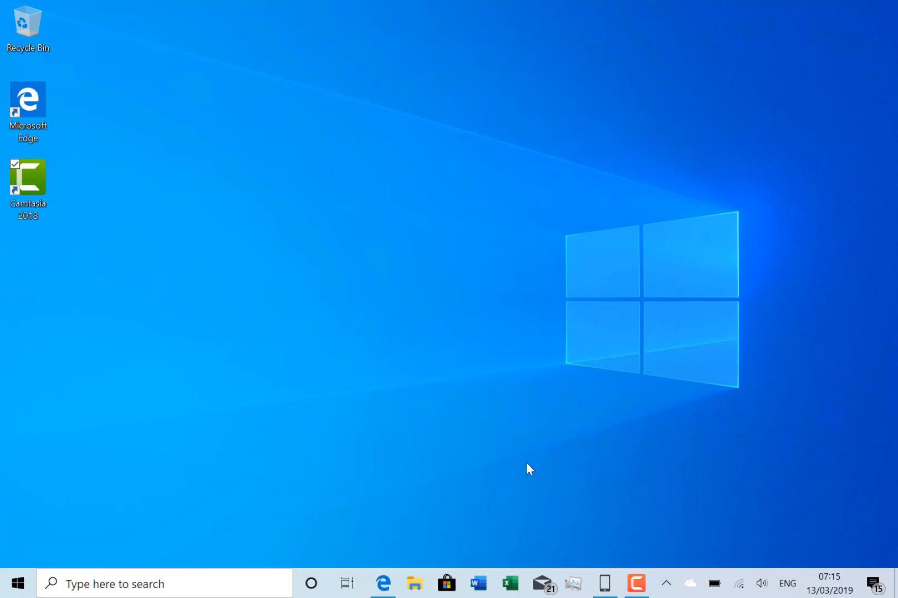
pyautogui.moveTo(417, 413)
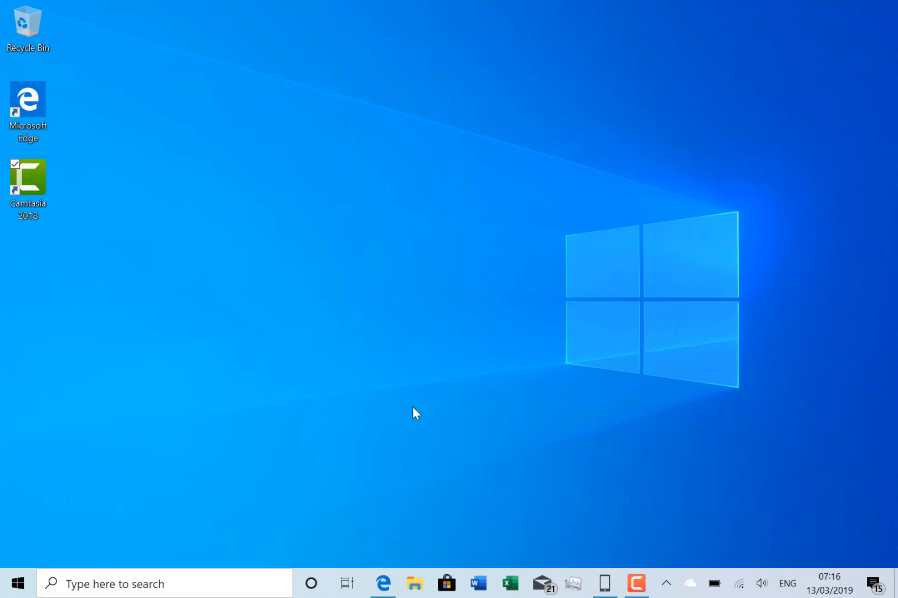
pyautogui.moveTo(419, 358)
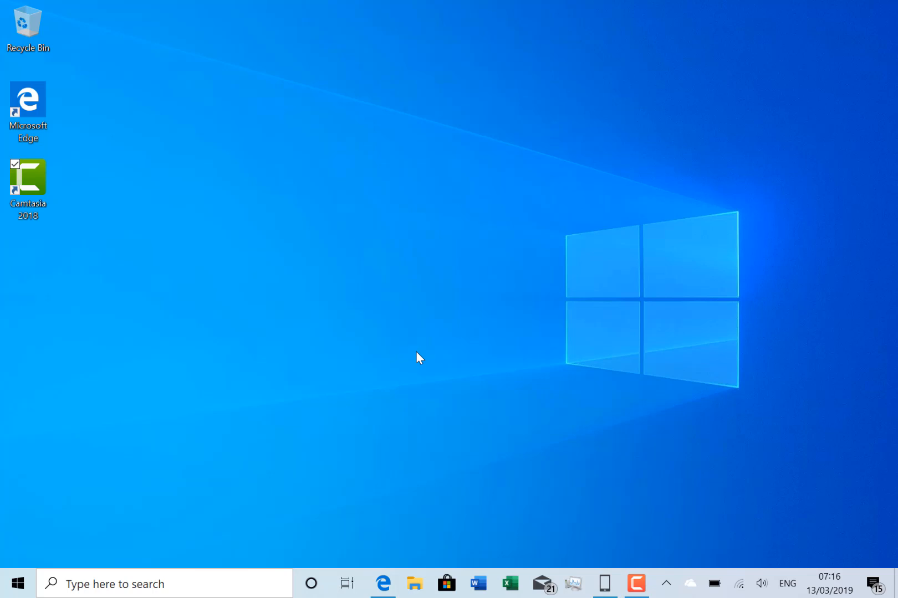
pyautogui.moveTo(607, 584)
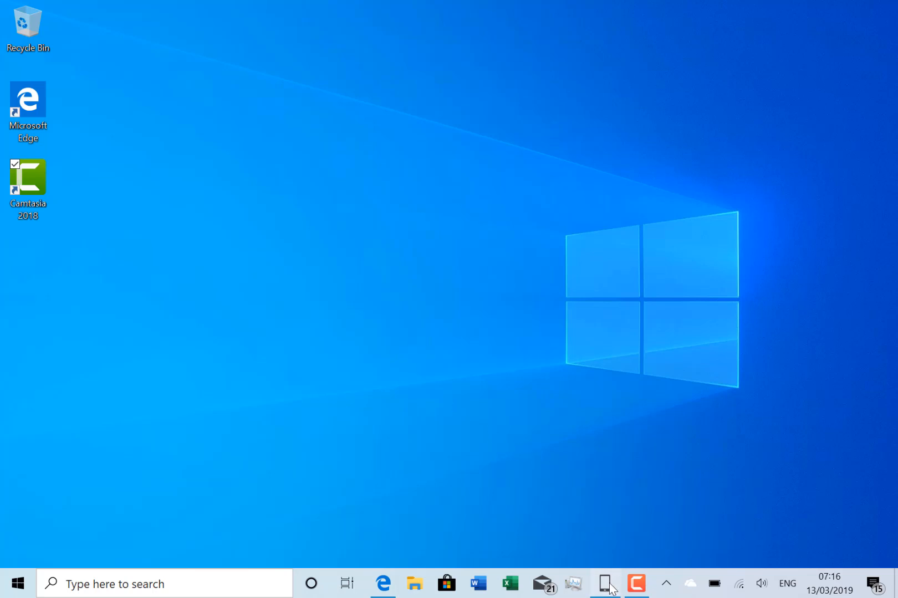
# Bring up the Phone screen support article in Edge and highlight the supported Samsung Galaxy S8/S9 list
pyautogui.click(606, 584)
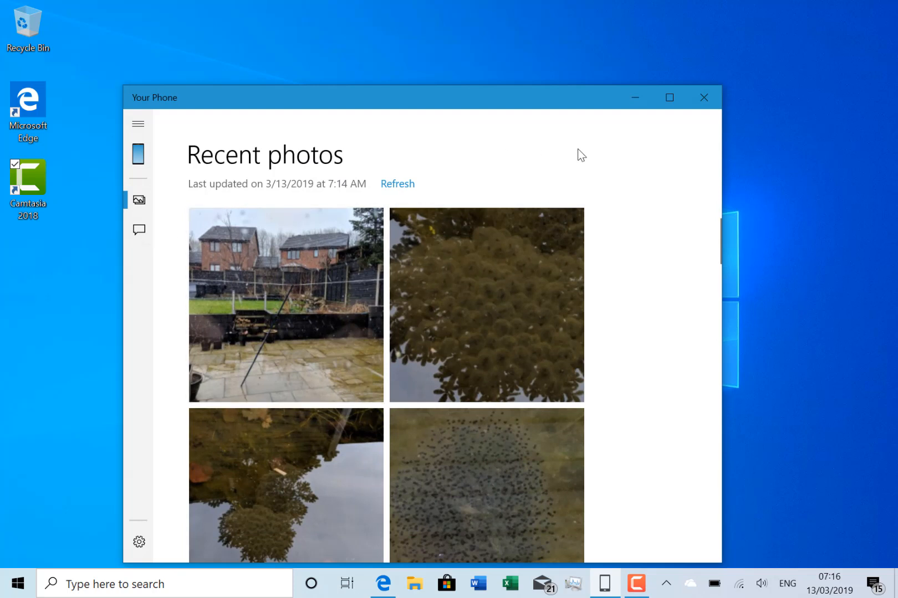
pyautogui.moveTo(634, 98)
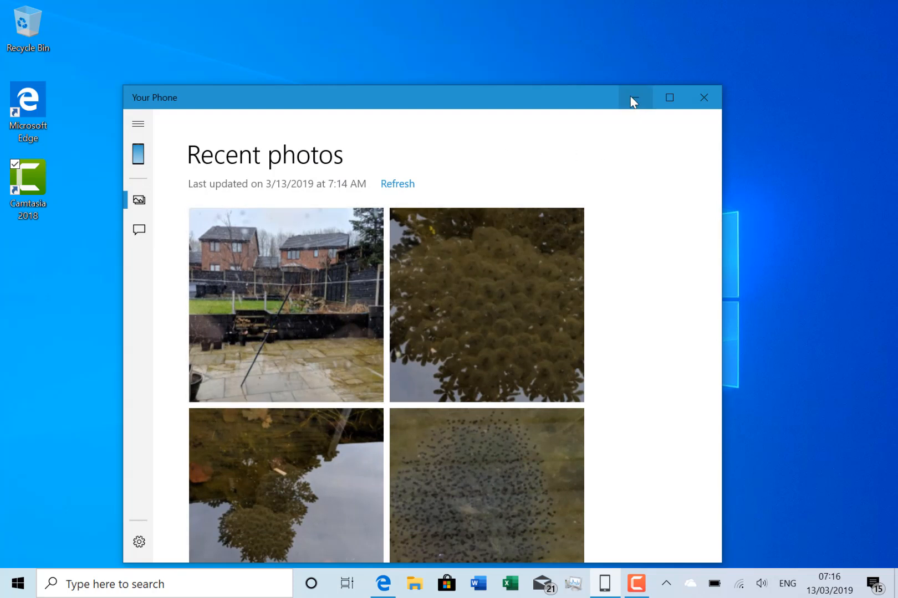
pyautogui.moveTo(413, 201)
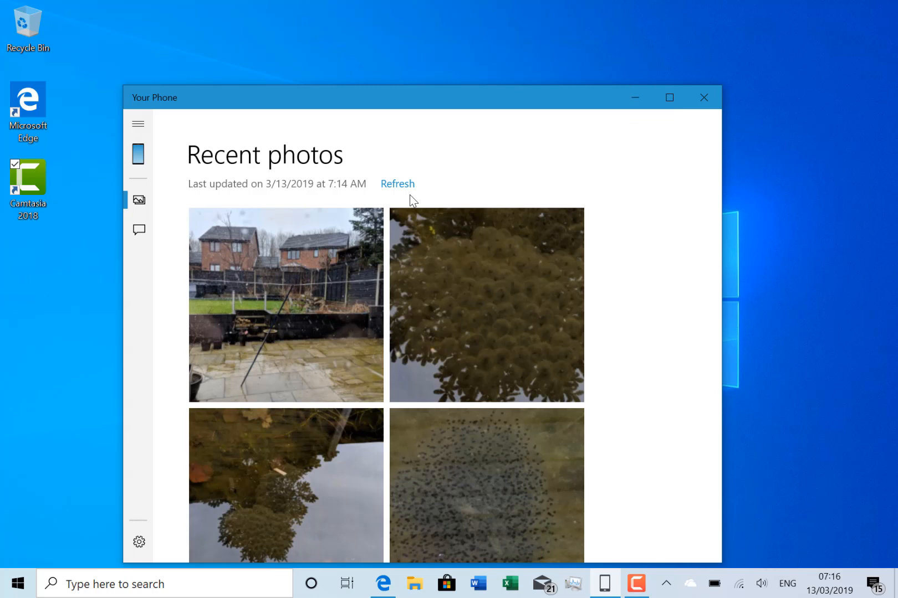
pyautogui.moveTo(247, 272)
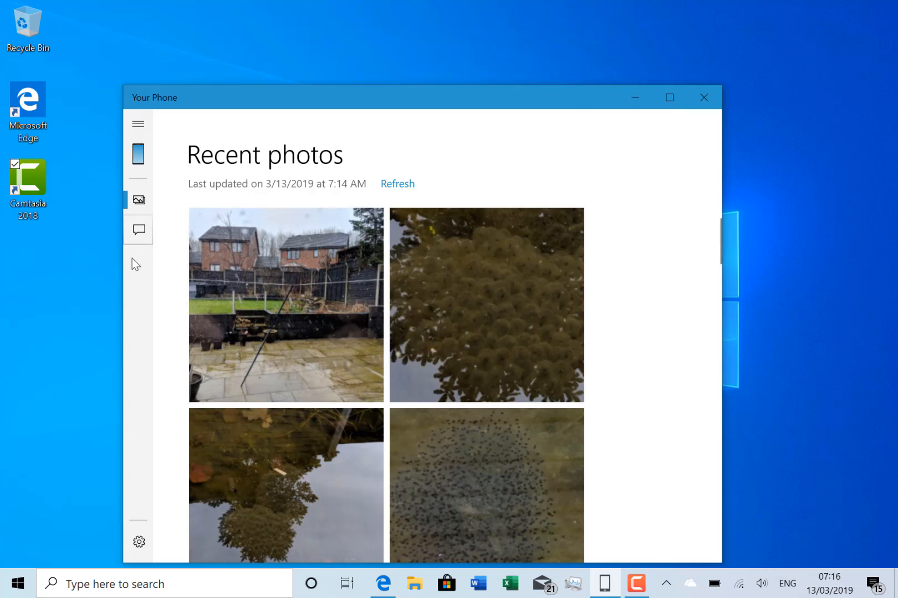
pyautogui.moveTo(135, 275)
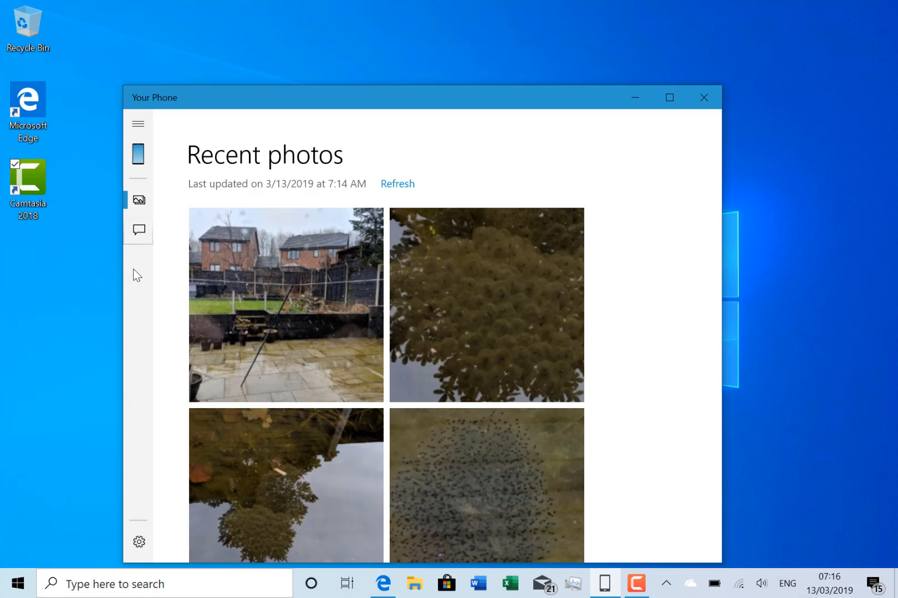
pyautogui.moveTo(158, 258)
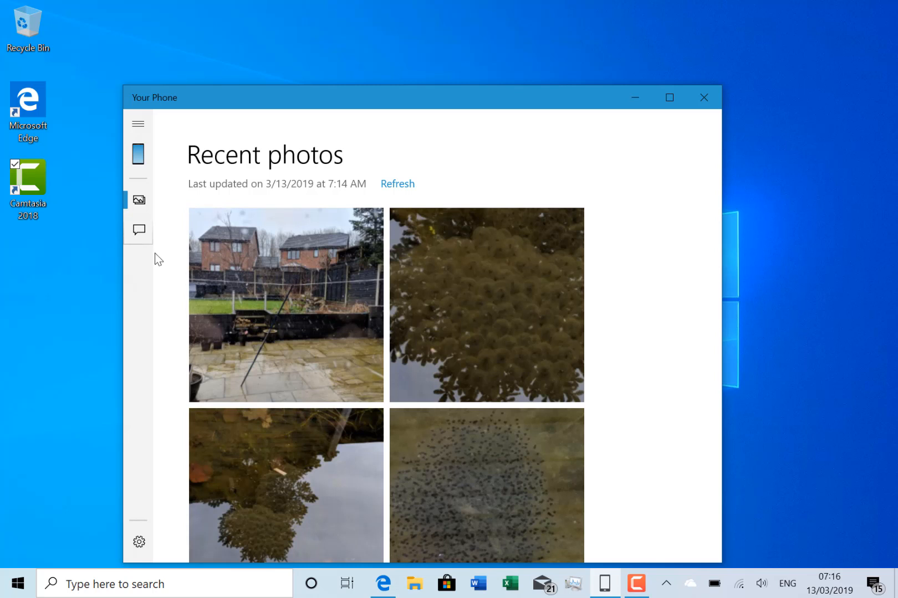
pyautogui.moveTo(620, 97)
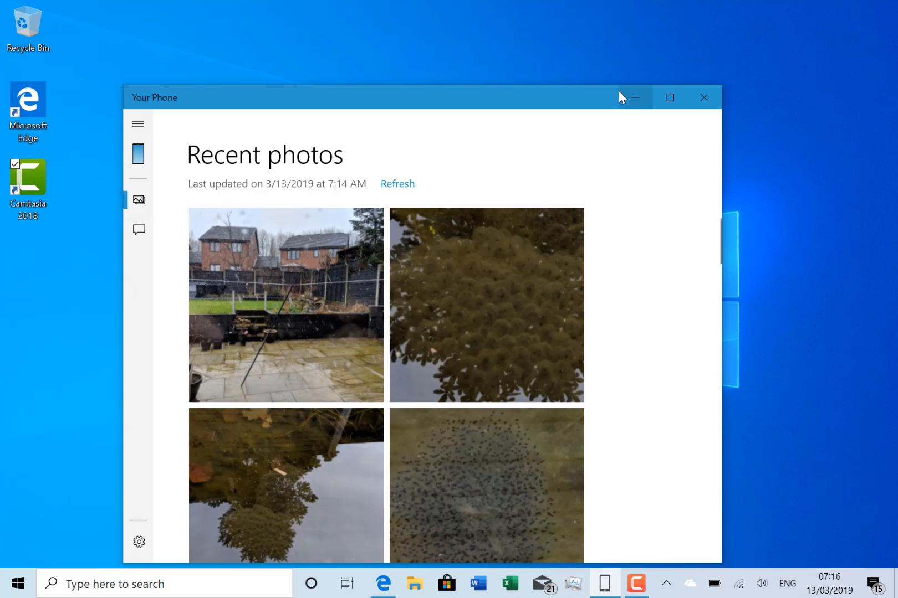
pyautogui.moveTo(635, 97)
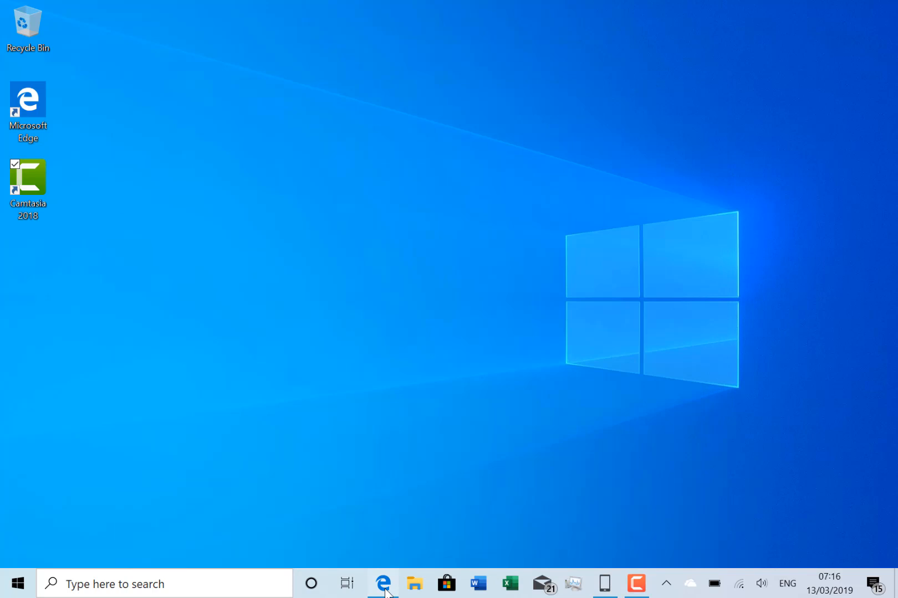
pyautogui.click(381, 584)
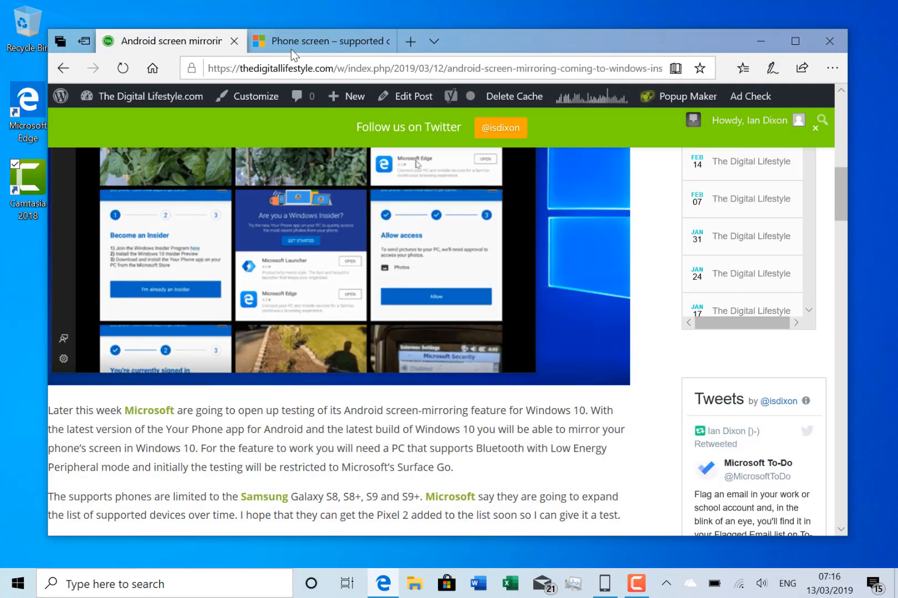
pyautogui.click(320, 41)
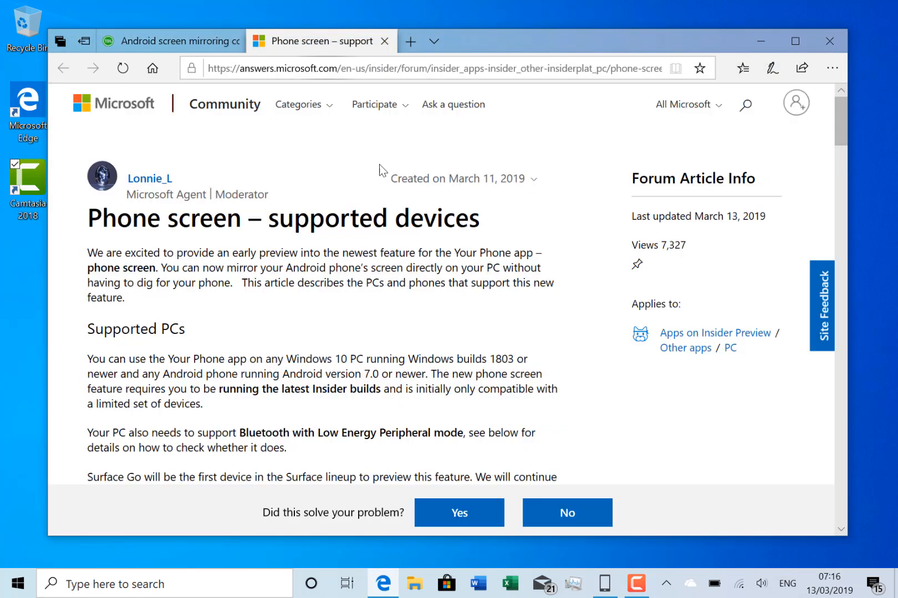
pyautogui.scroll(-3)
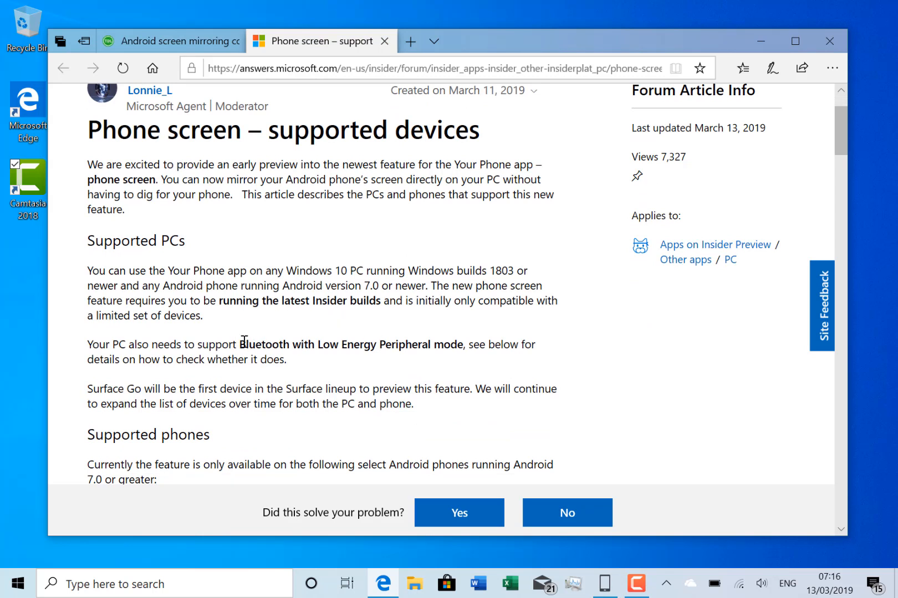
pyautogui.moveTo(447, 352)
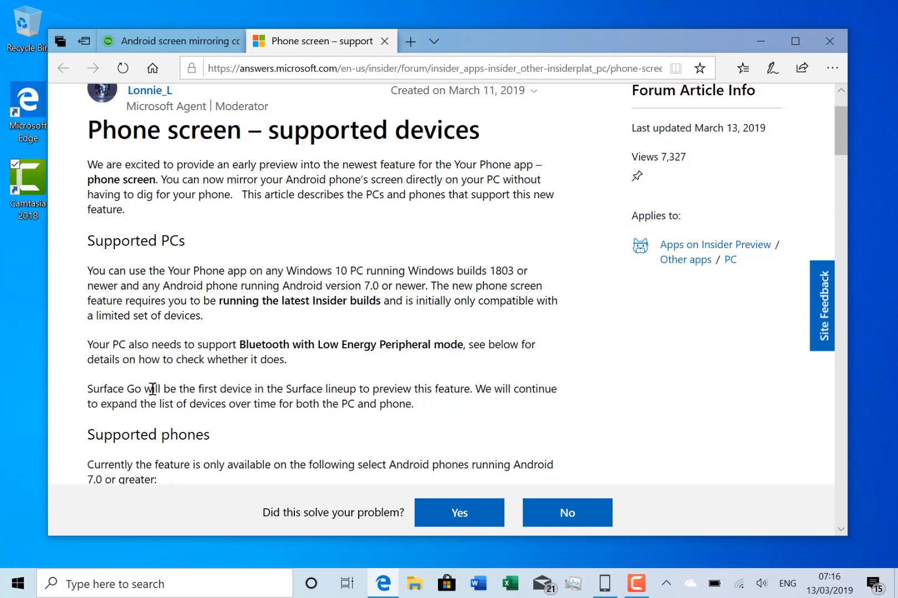
pyautogui.scroll(-3)
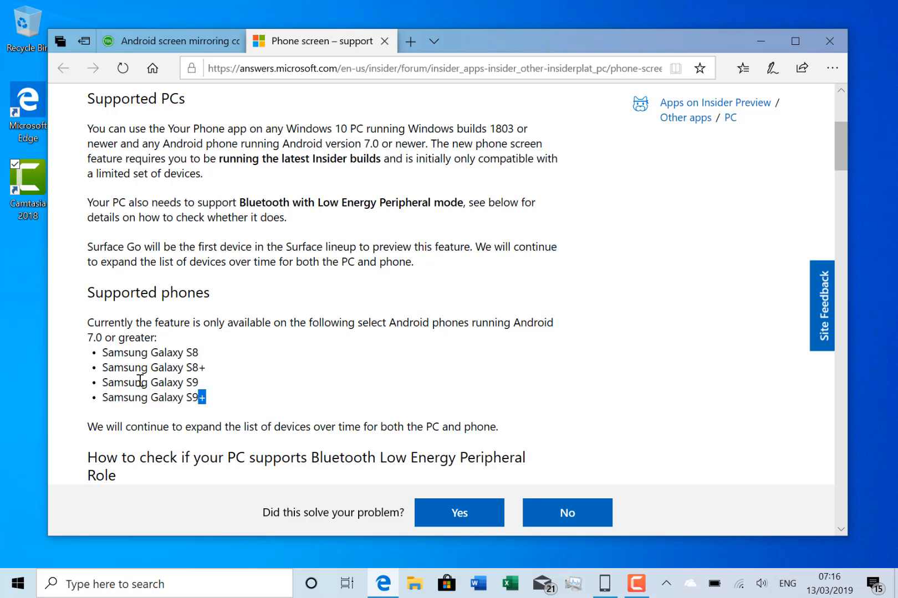
pyautogui.moveTo(207, 398); pyautogui.dragTo(101, 351)
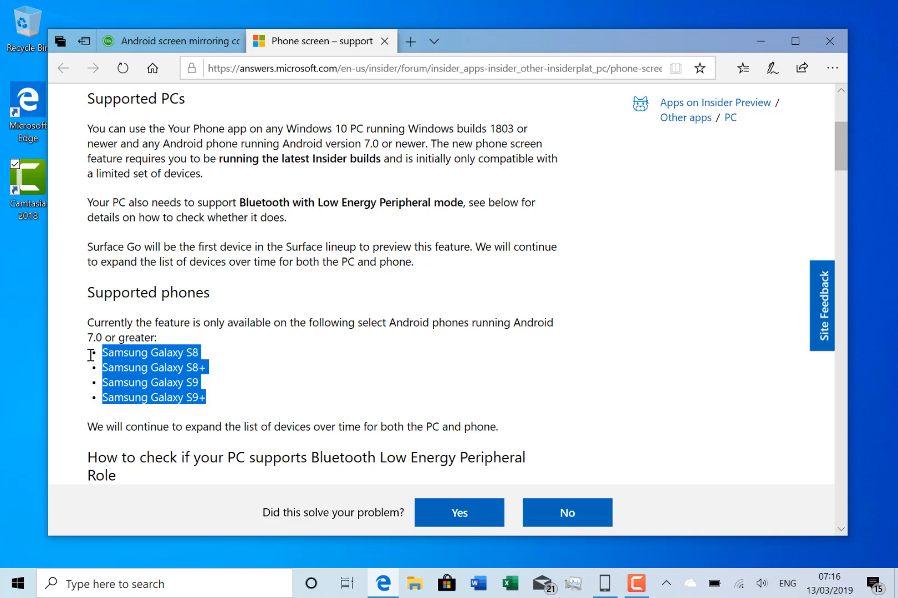
# Scroll through the Bluetooth check steps, then minimize Edge to reveal the empty desktop
pyautogui.scroll(-3)
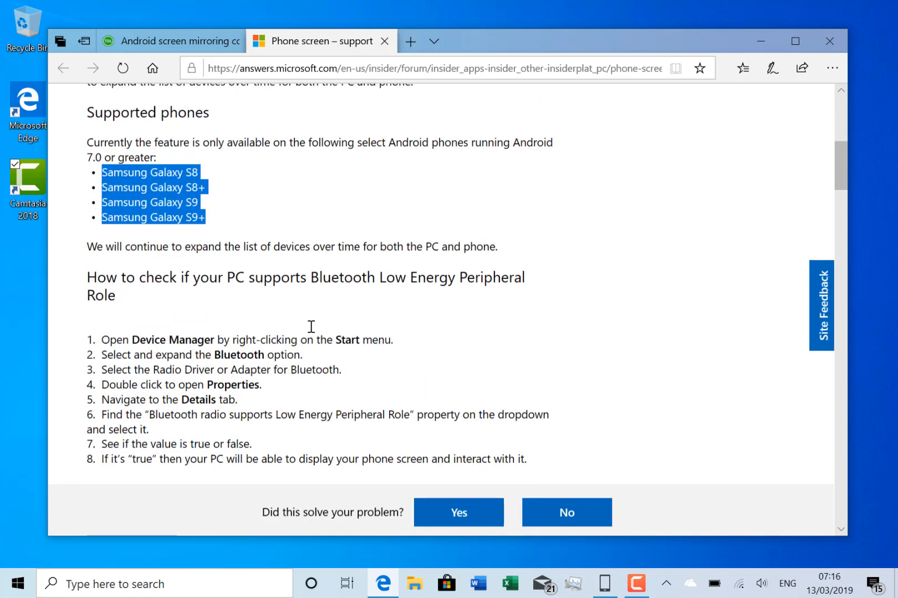
pyautogui.scroll(-3)
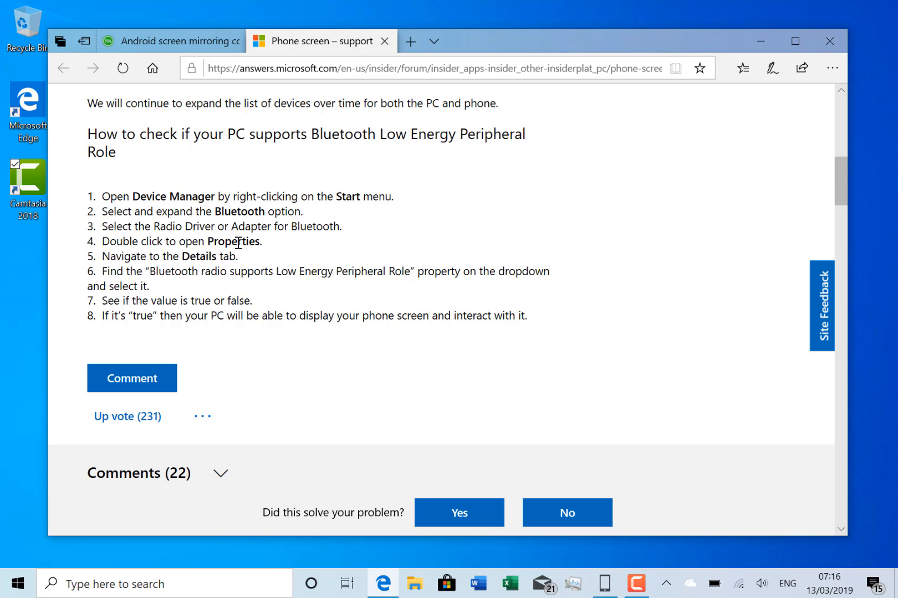
pyautogui.moveTo(307, 277)
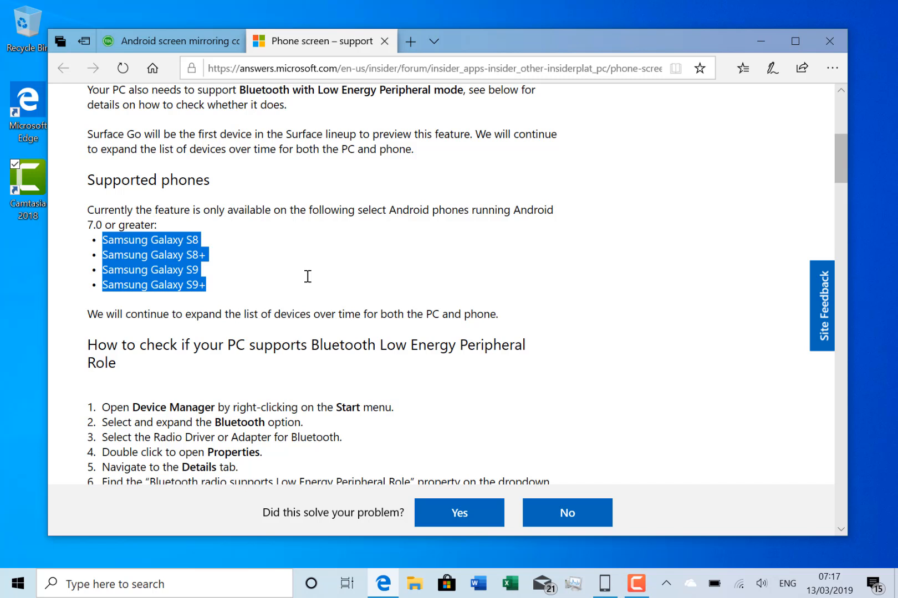
pyautogui.moveTo(538, 355)
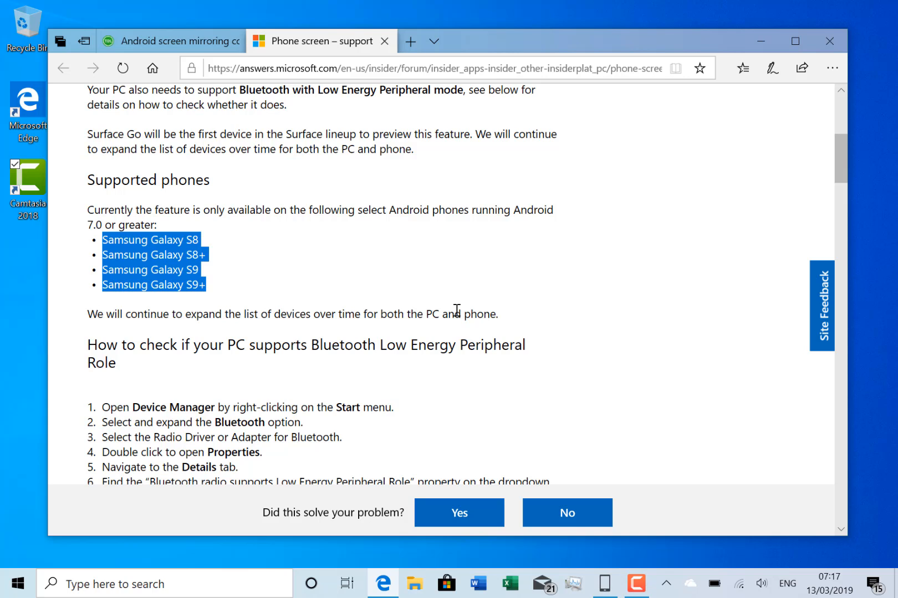
pyautogui.moveTo(434, 264)
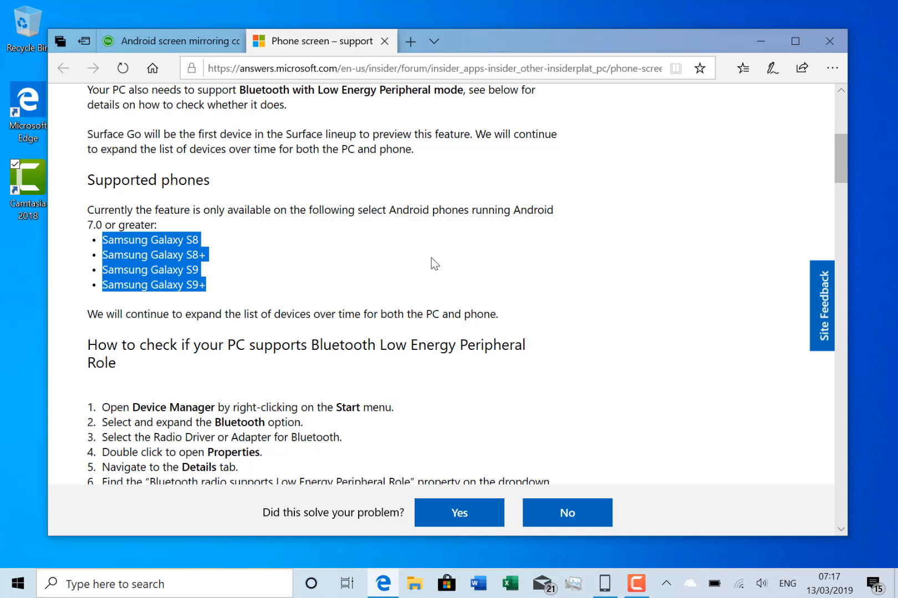
pyautogui.scroll(-3)
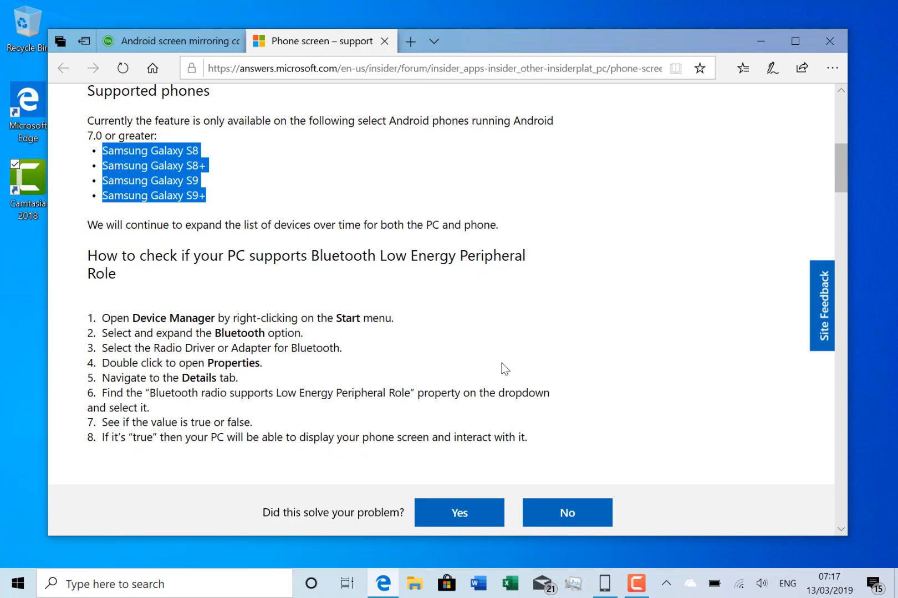
pyautogui.moveTo(616, 222)
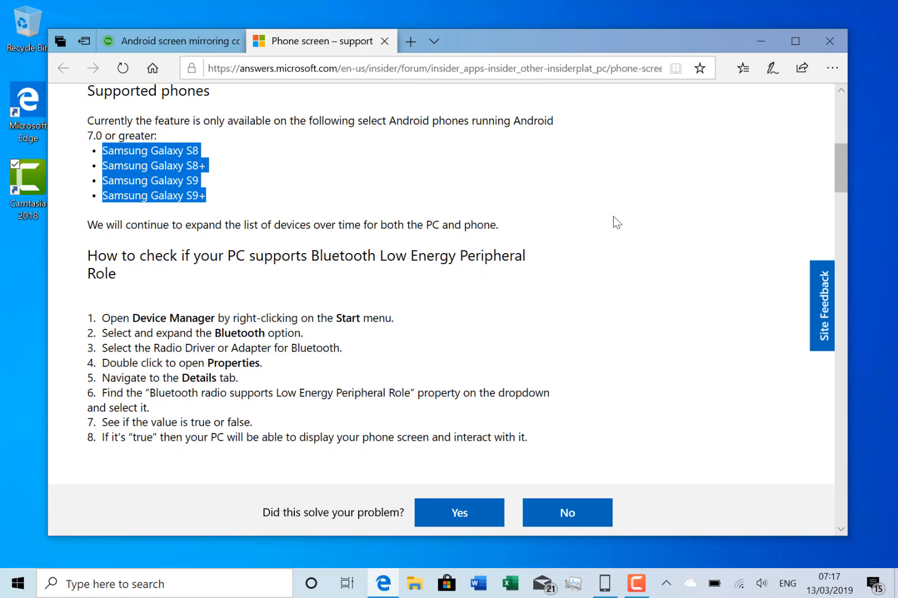
pyautogui.click(829, 41)
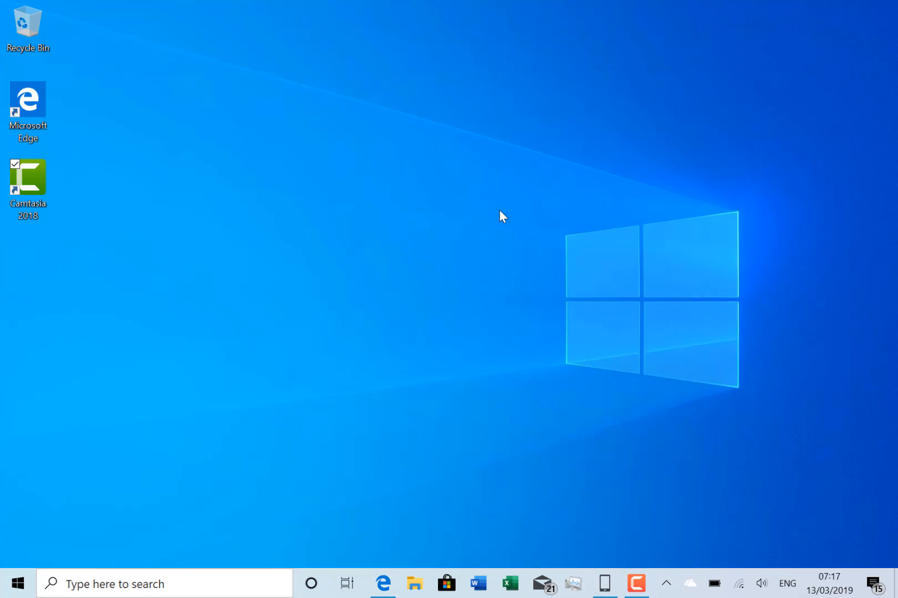
pyautogui.moveTo(482, 274)
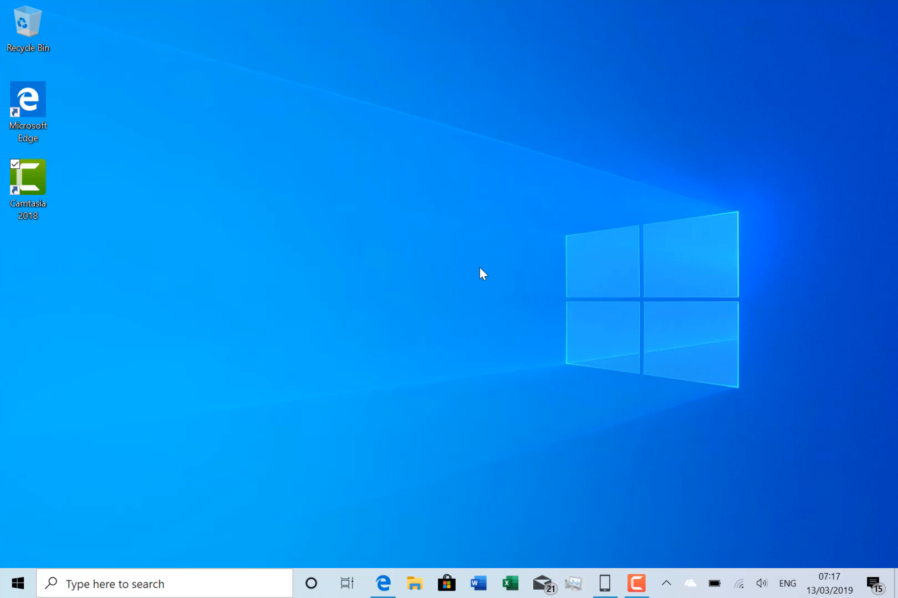
pyautogui.moveTo(398, 269)
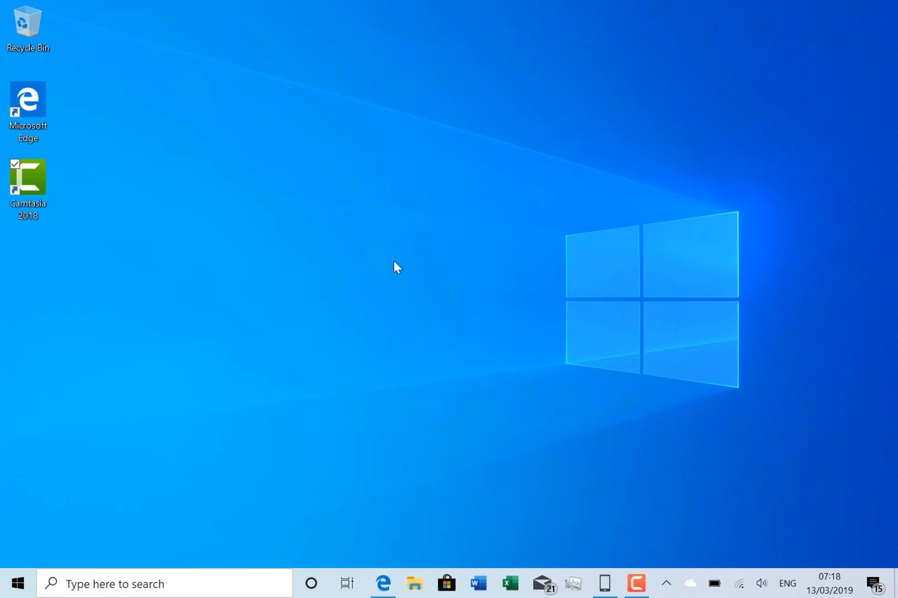
pyautogui.moveTo(387, 342)
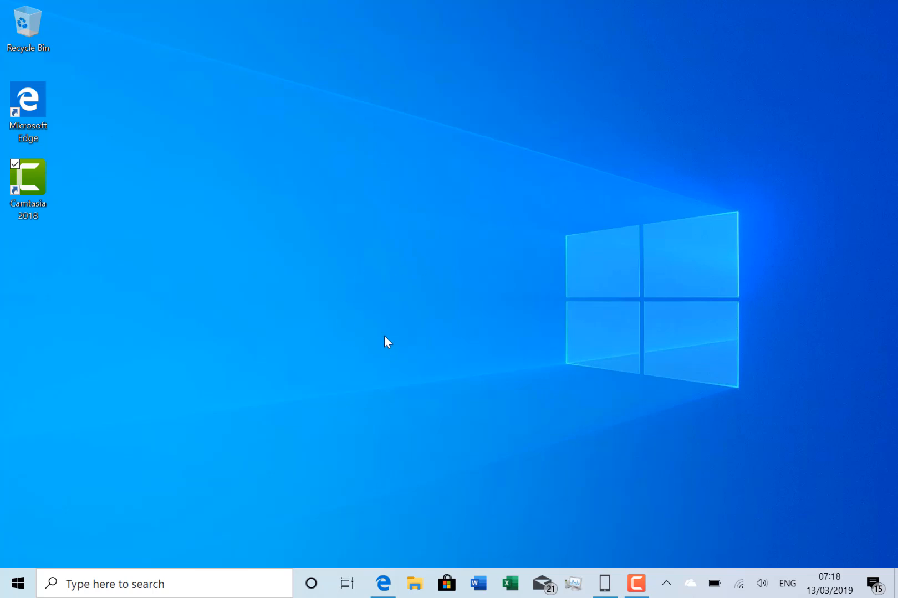
pyautogui.moveTo(559, 341)
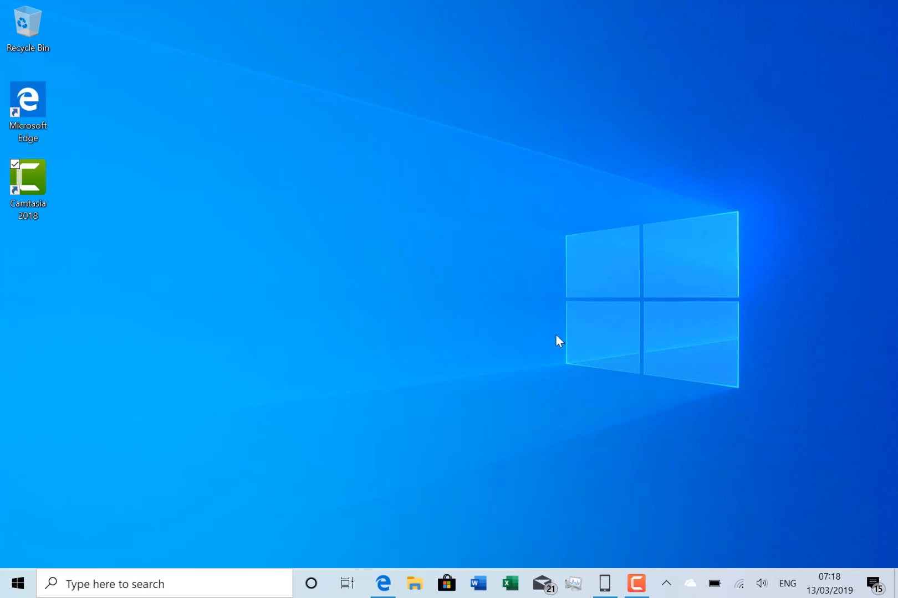
pyautogui.moveTo(569, 348)
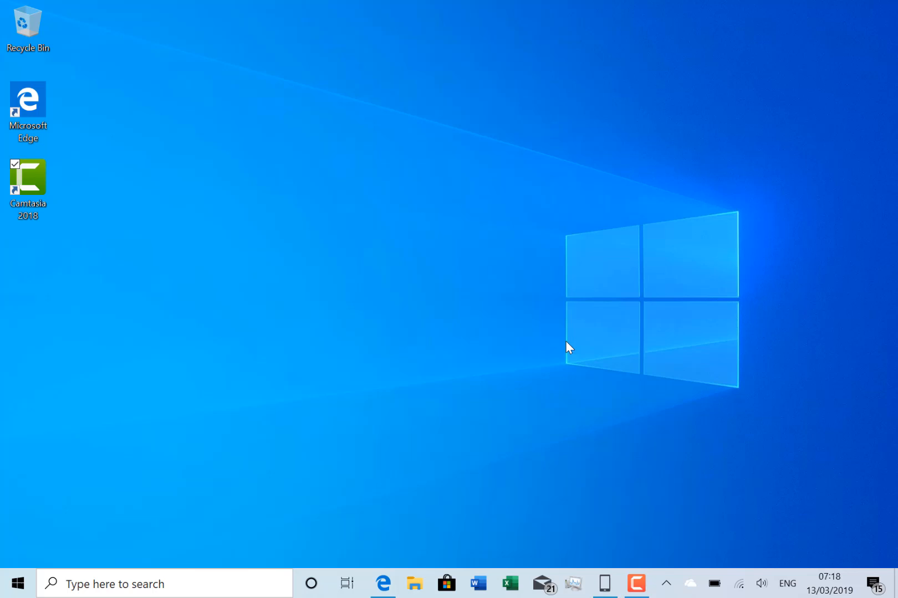
pyautogui.moveTo(604, 420)
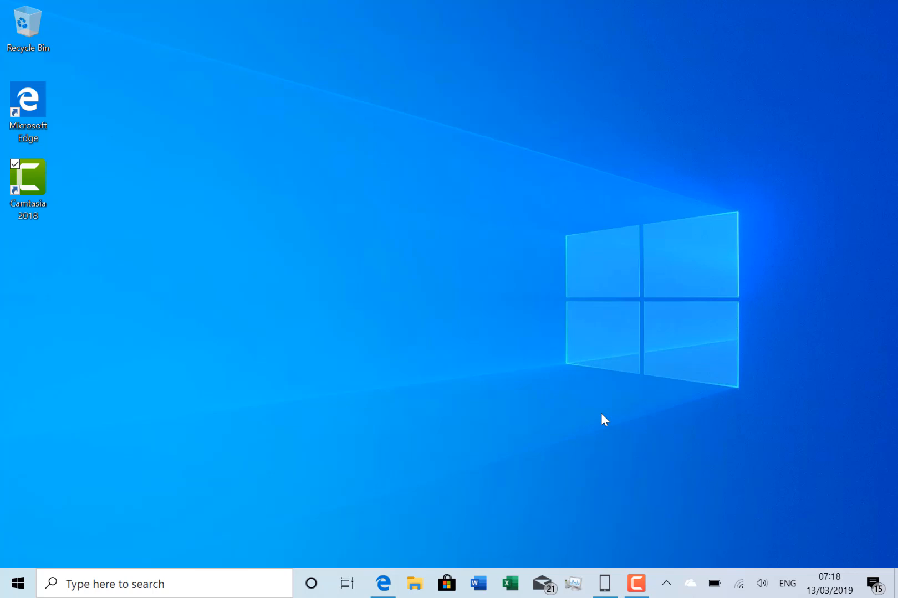
pyautogui.moveTo(461, 418)
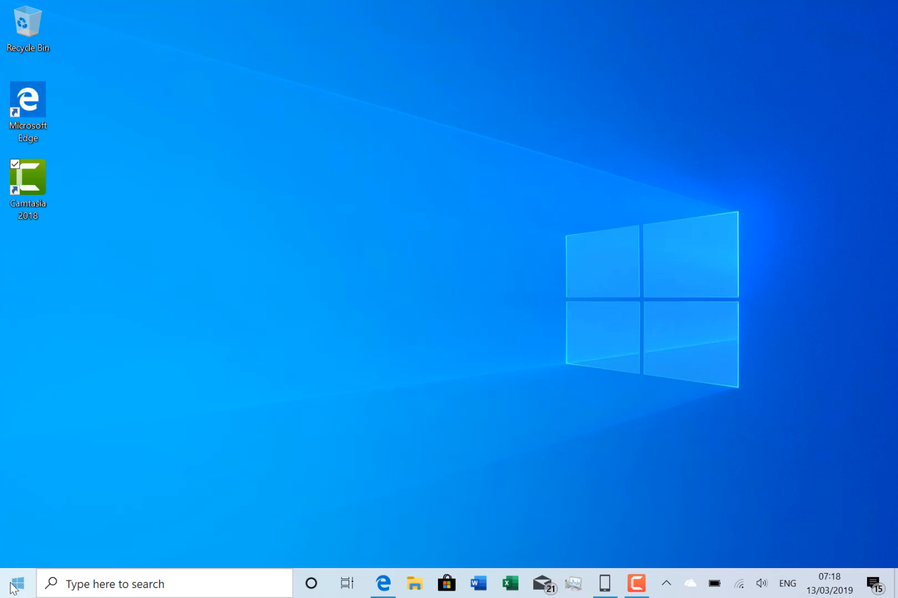
pyautogui.click(11, 584)
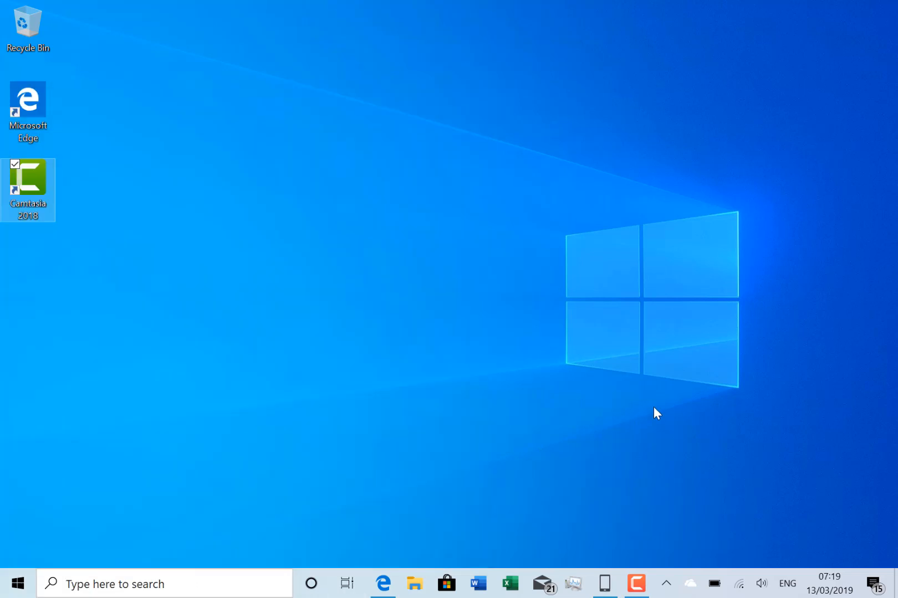
pyautogui.moveTo(339, 303)
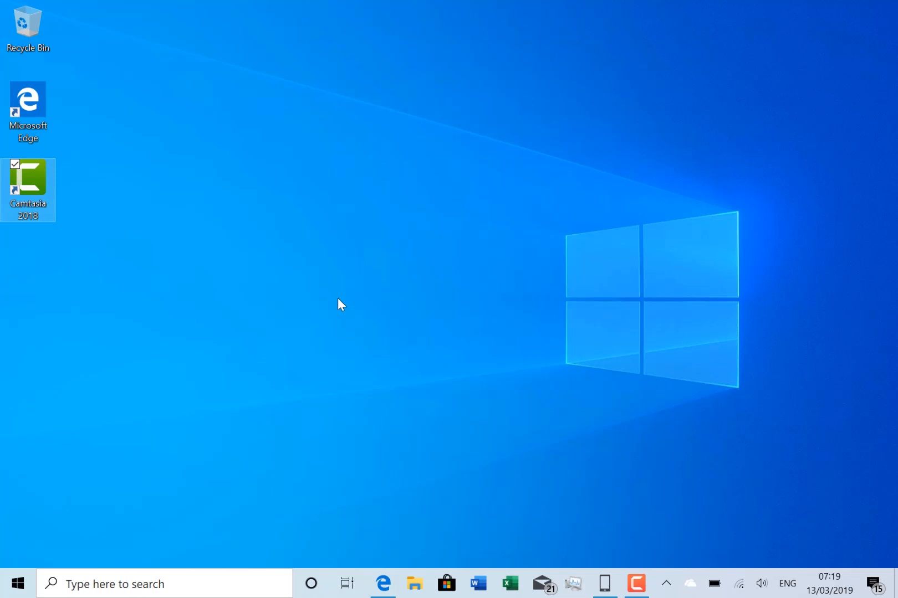
pyautogui.moveTo(592, 431)
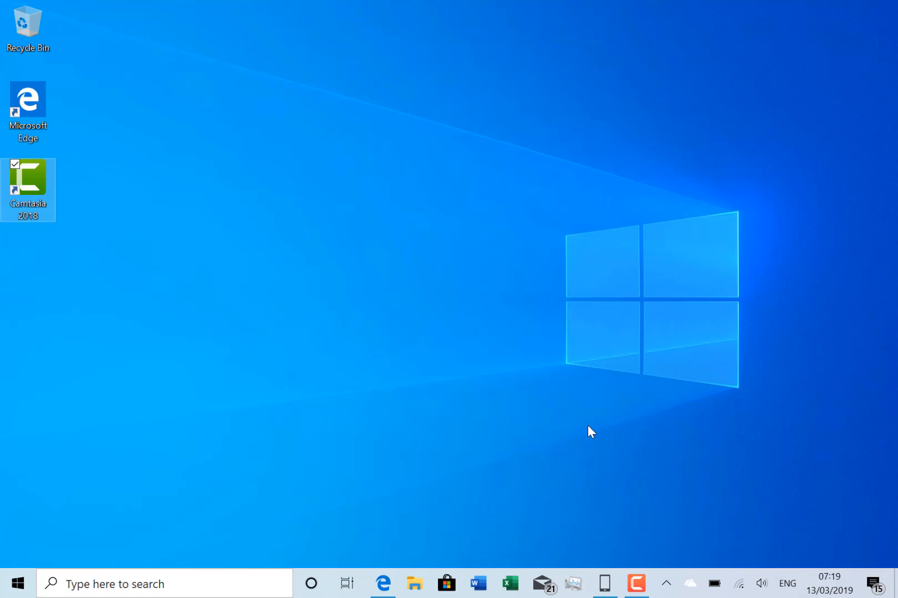
pyautogui.moveTo(341, 398)
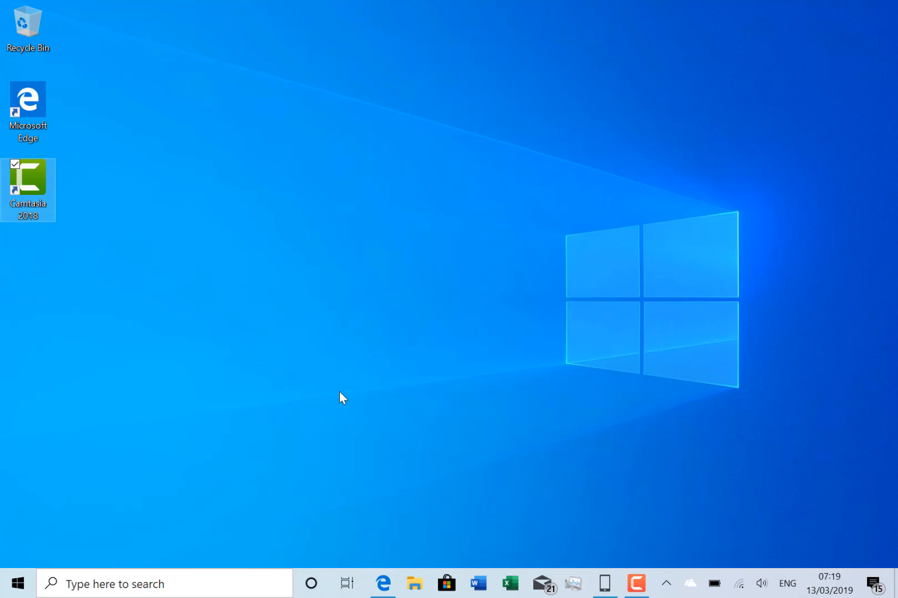
pyautogui.moveTo(382, 499)
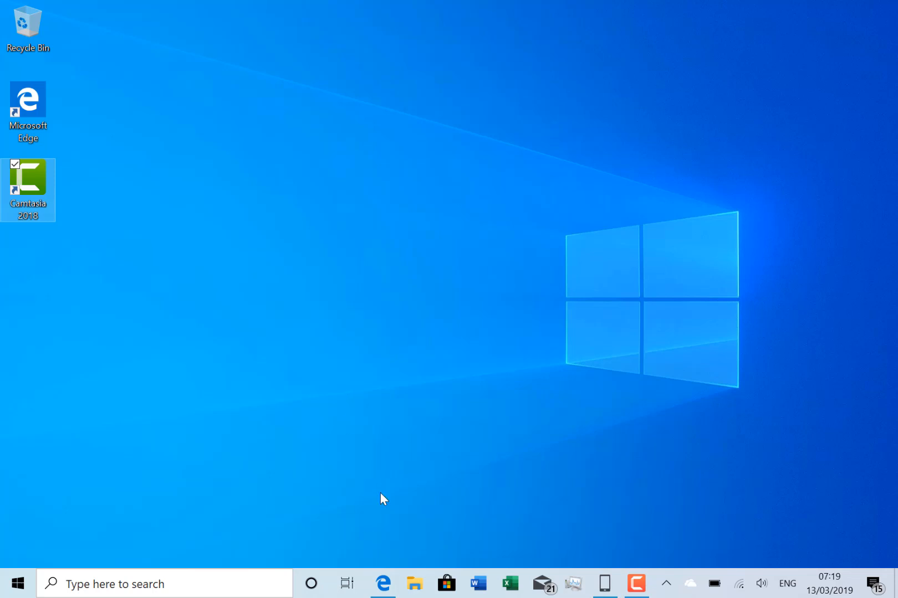